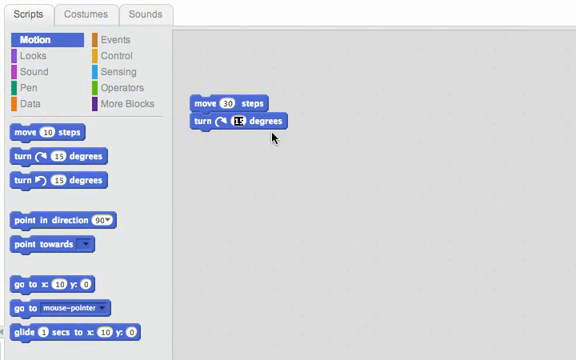
# Step: Duplicate the move/turn pair so the script holds two copies
pyautogui.rightClick(216, 104)
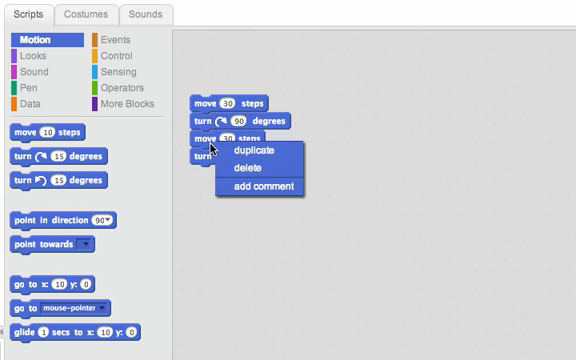
pyautogui.click(252, 152)
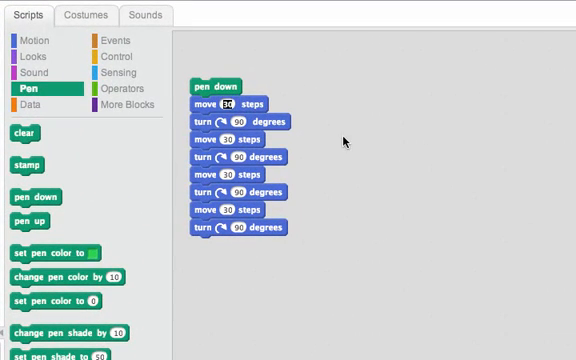
# Step: Set the move distance to 40 steps for the square sides
pyautogui.write('40')
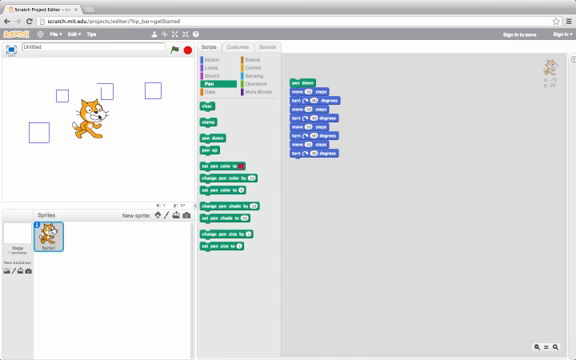
pyautogui.moveTo(256, 148)
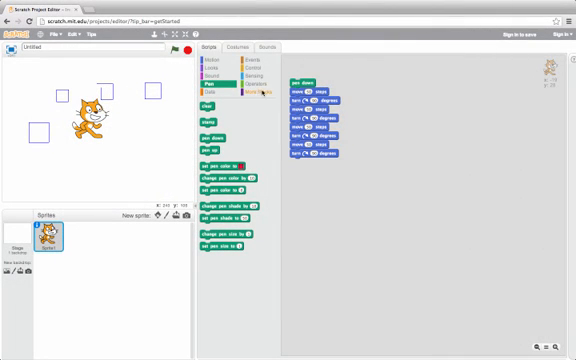
# Step: Bring a repeat block from Control into the scripting area beside the script
pyautogui.click(256, 68)
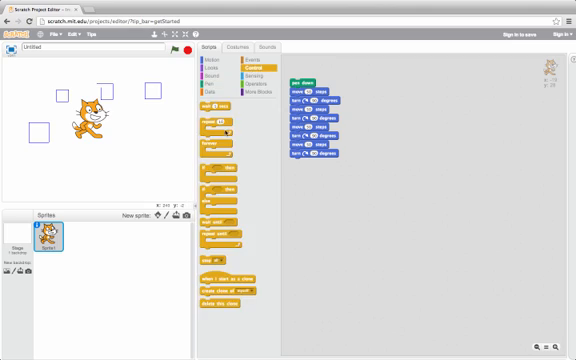
pyautogui.rightClick(230, 210)
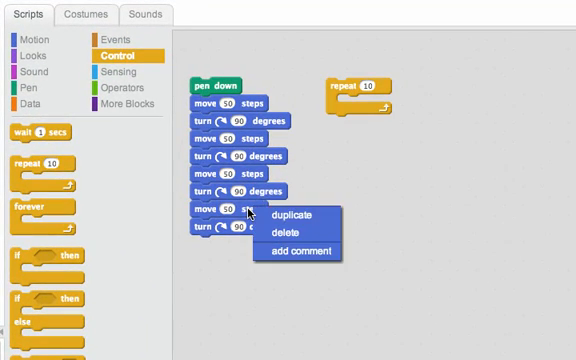